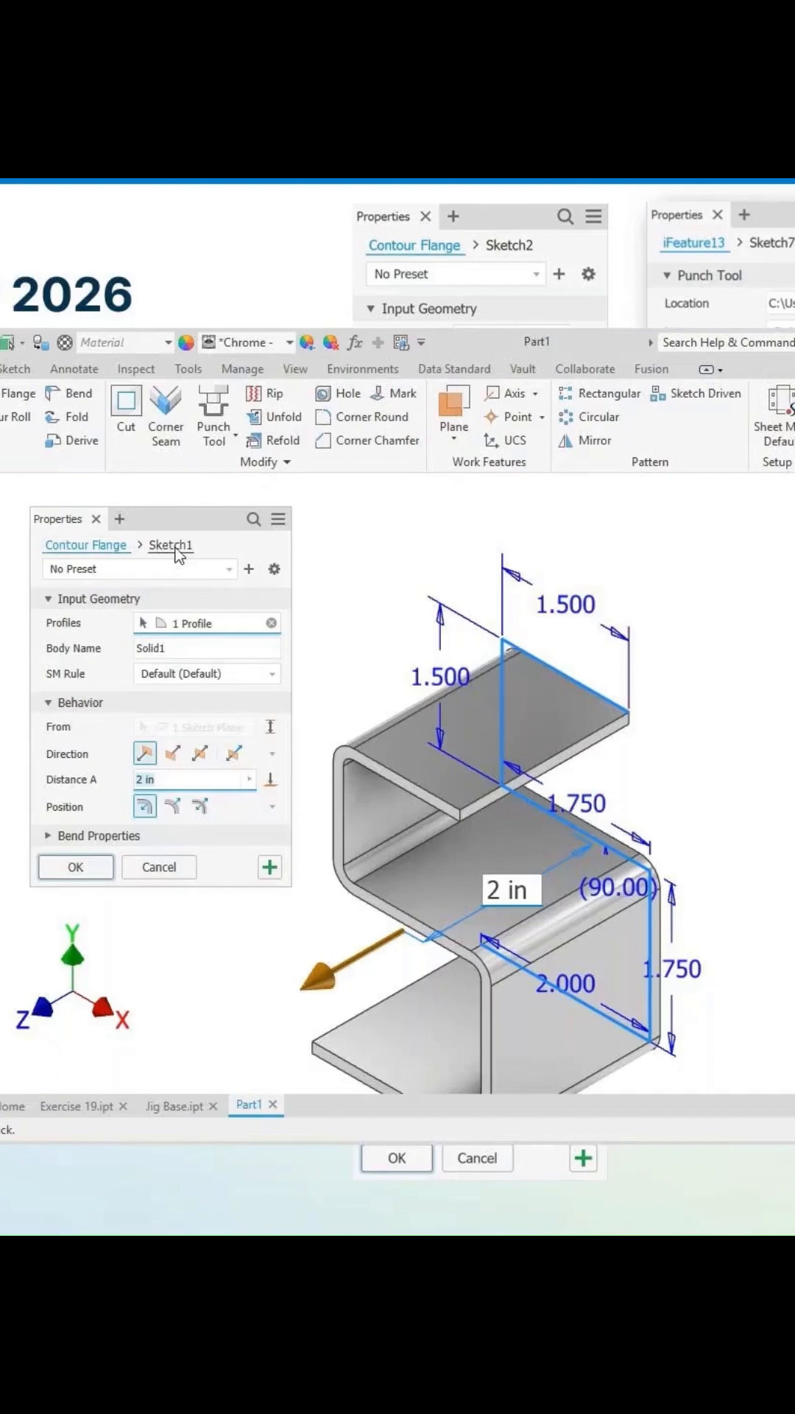
pyautogui.moveTo(172, 545)
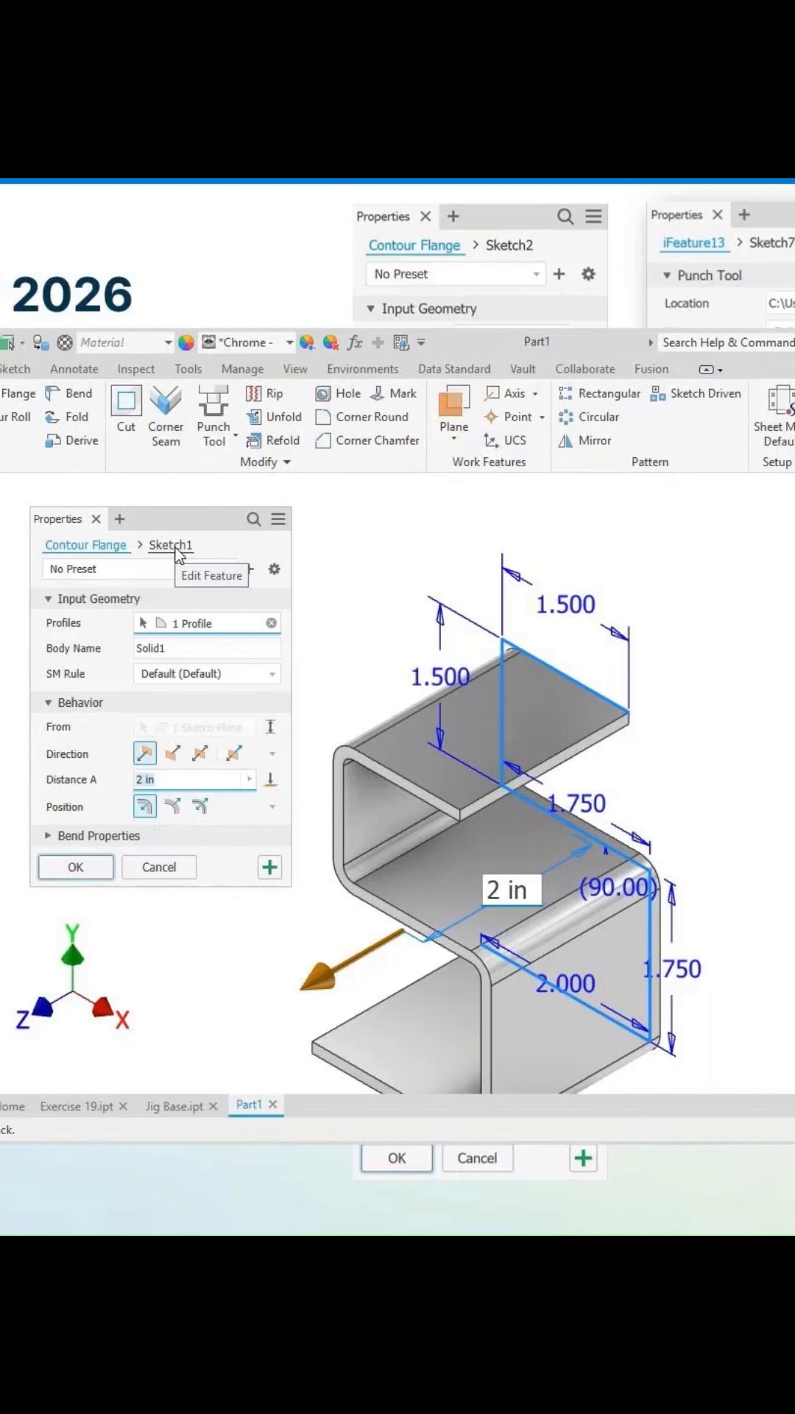
pyautogui.moveTo(162, 555)
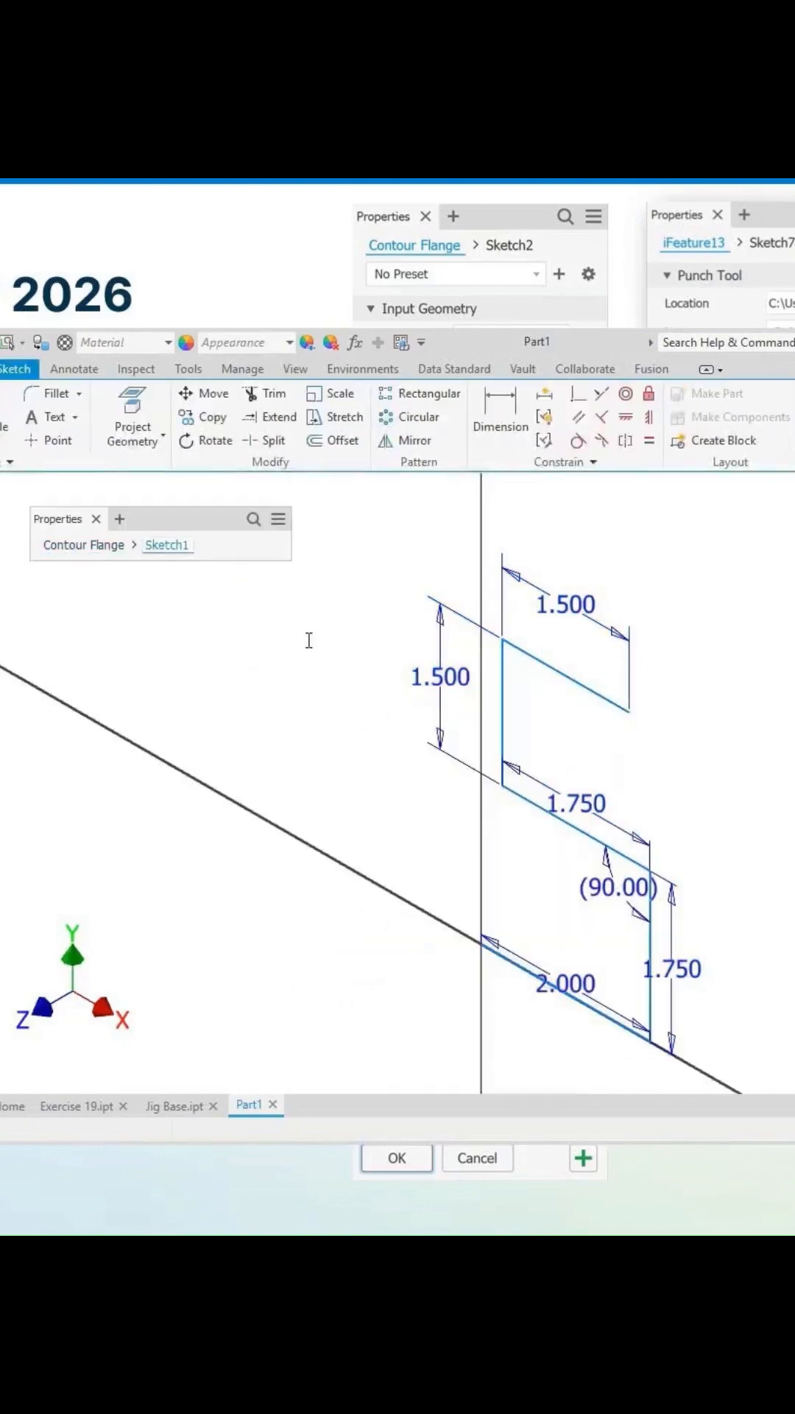
# Change the 1.500 top leg dimension of the S profile to 1.25.
pyautogui.click(586, 623)
pyautogui.write('1.25')
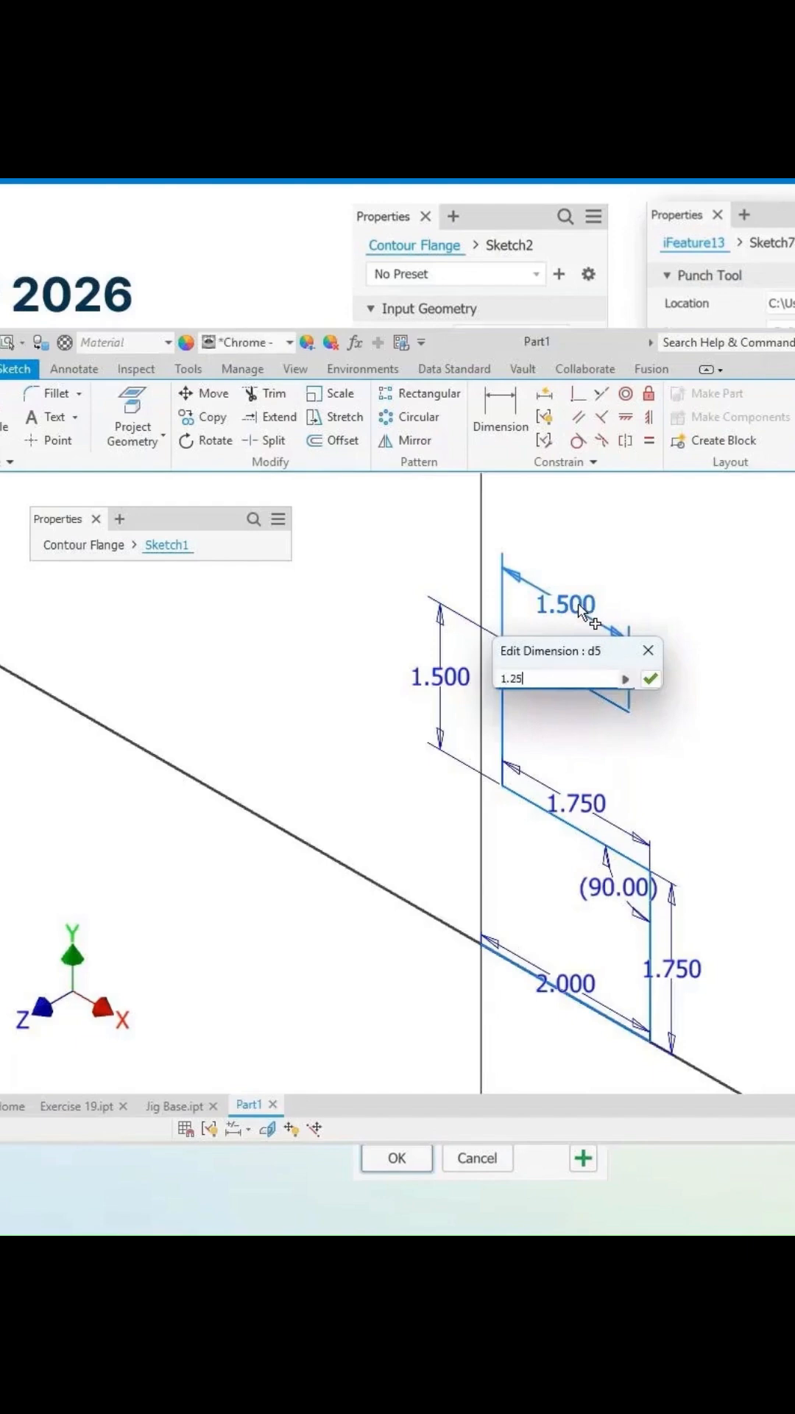
pyautogui.click(649, 678)
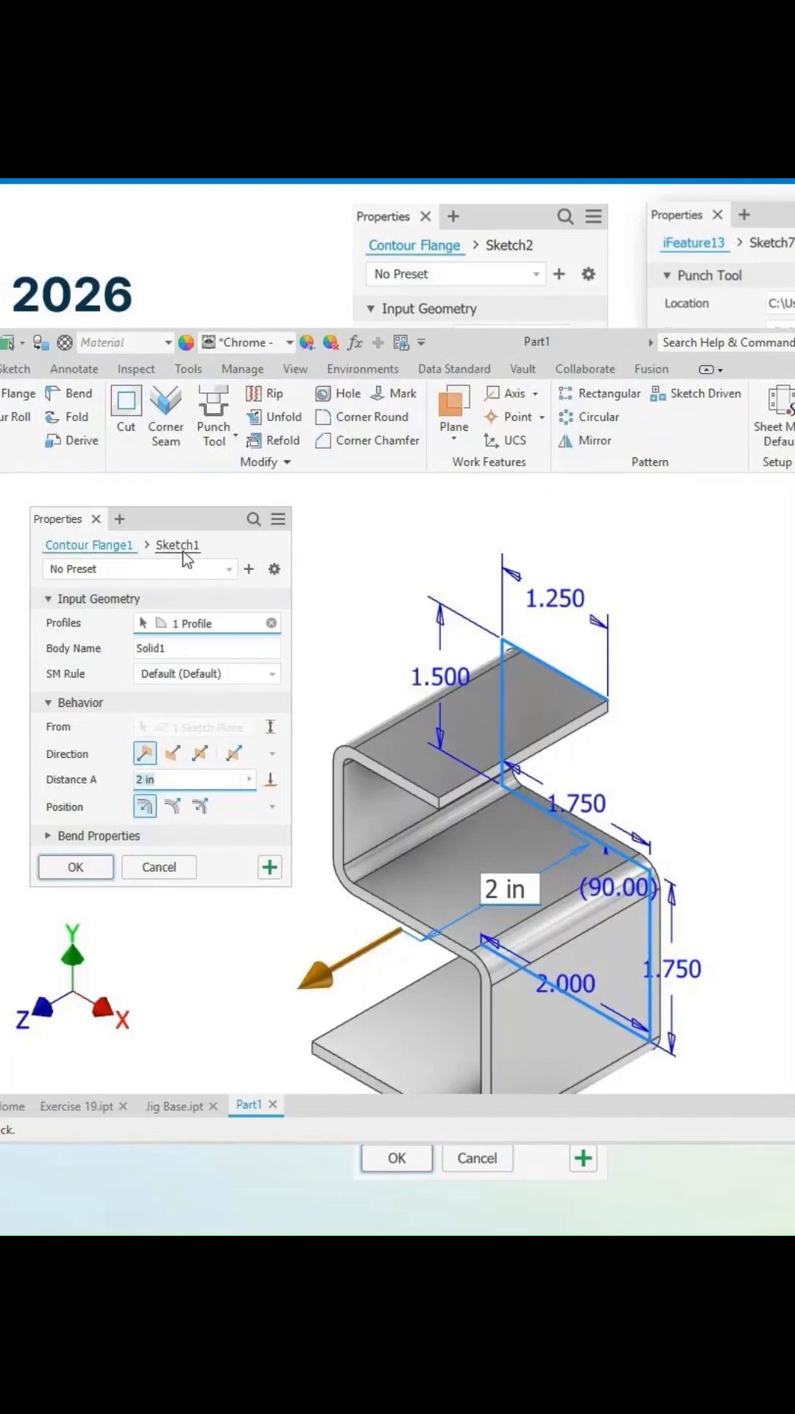
# Re-edit Sketch1 and change the 1.250 top leg dimension to 1.625.
pyautogui.click(75, 866)
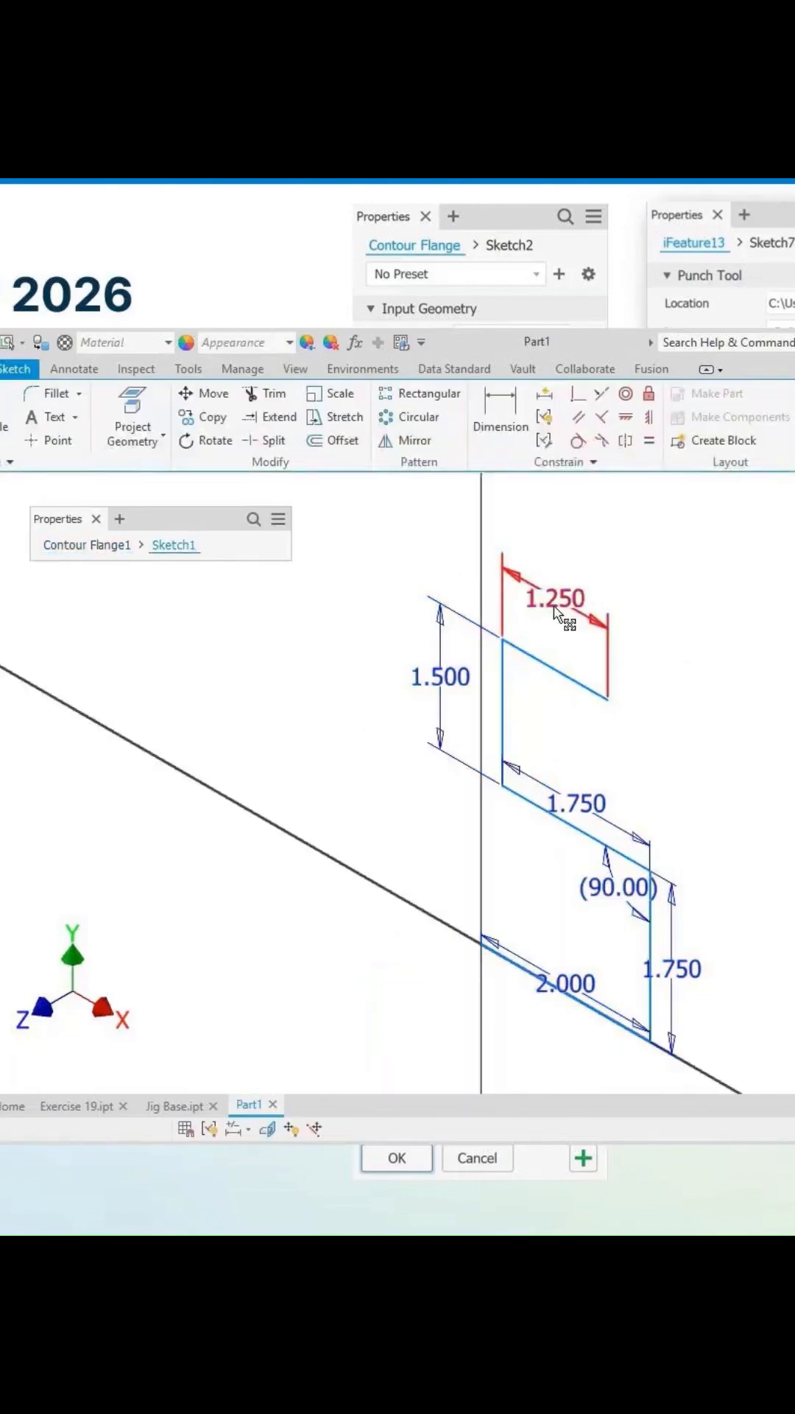
pyautogui.doubleClick(557, 597)
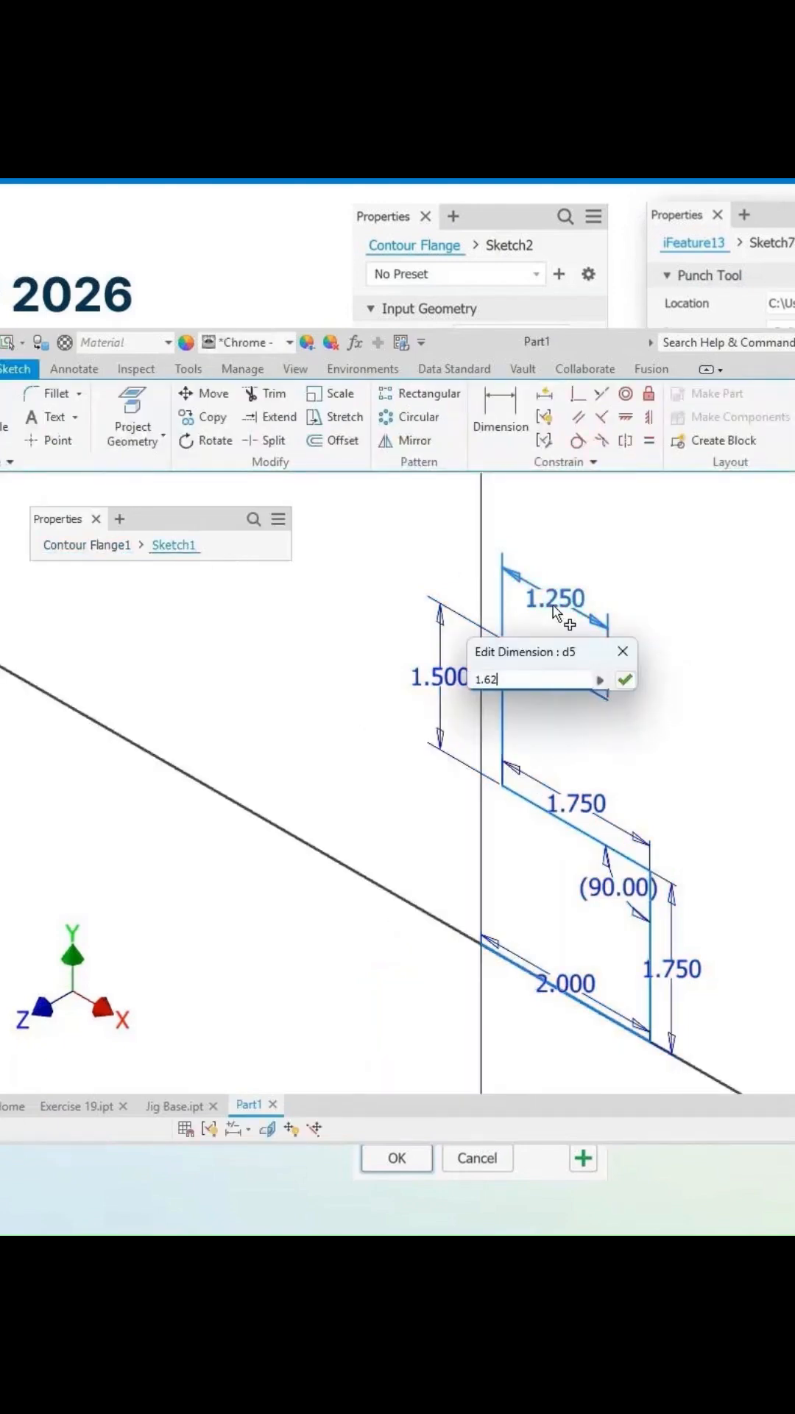
pyautogui.click(625, 679)
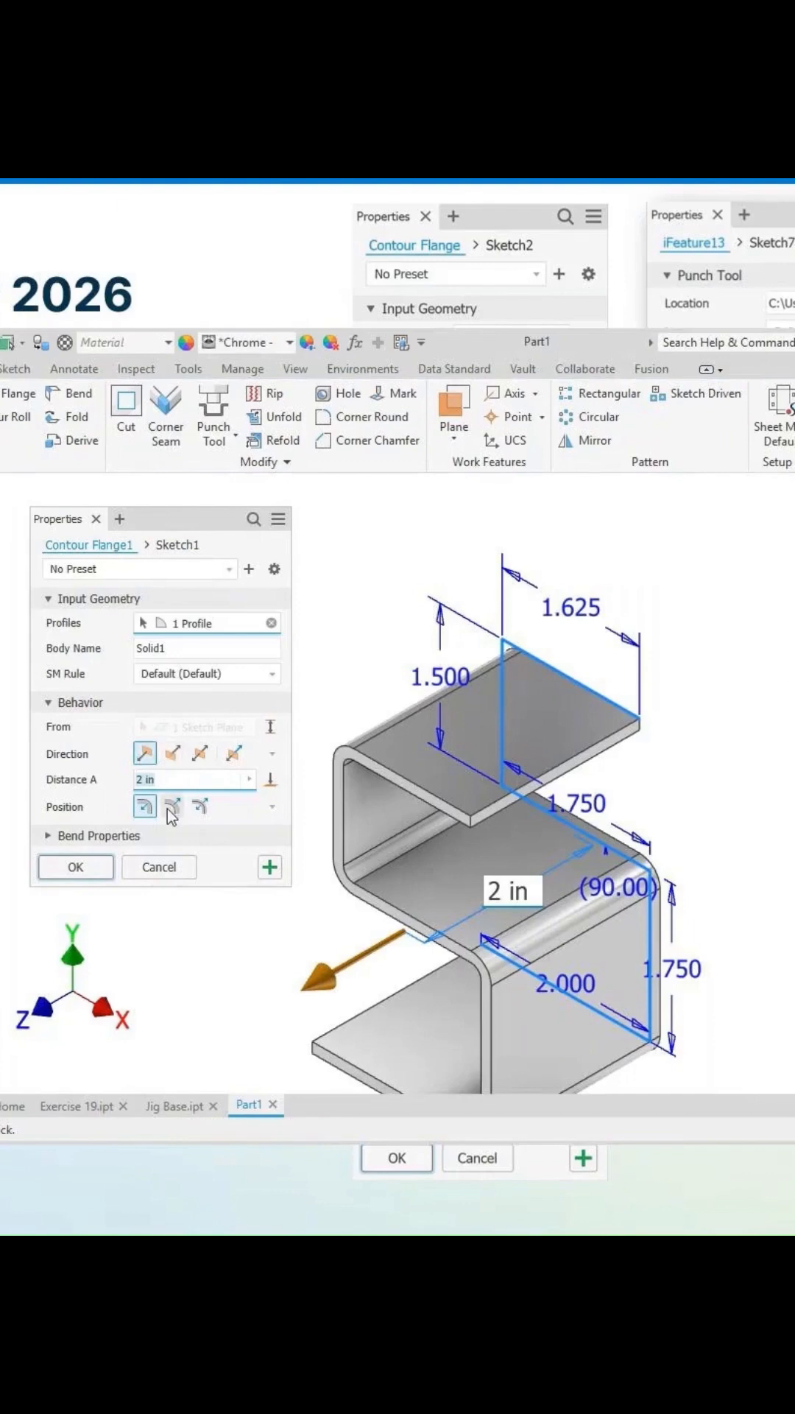
pyautogui.moveTo(173, 805)
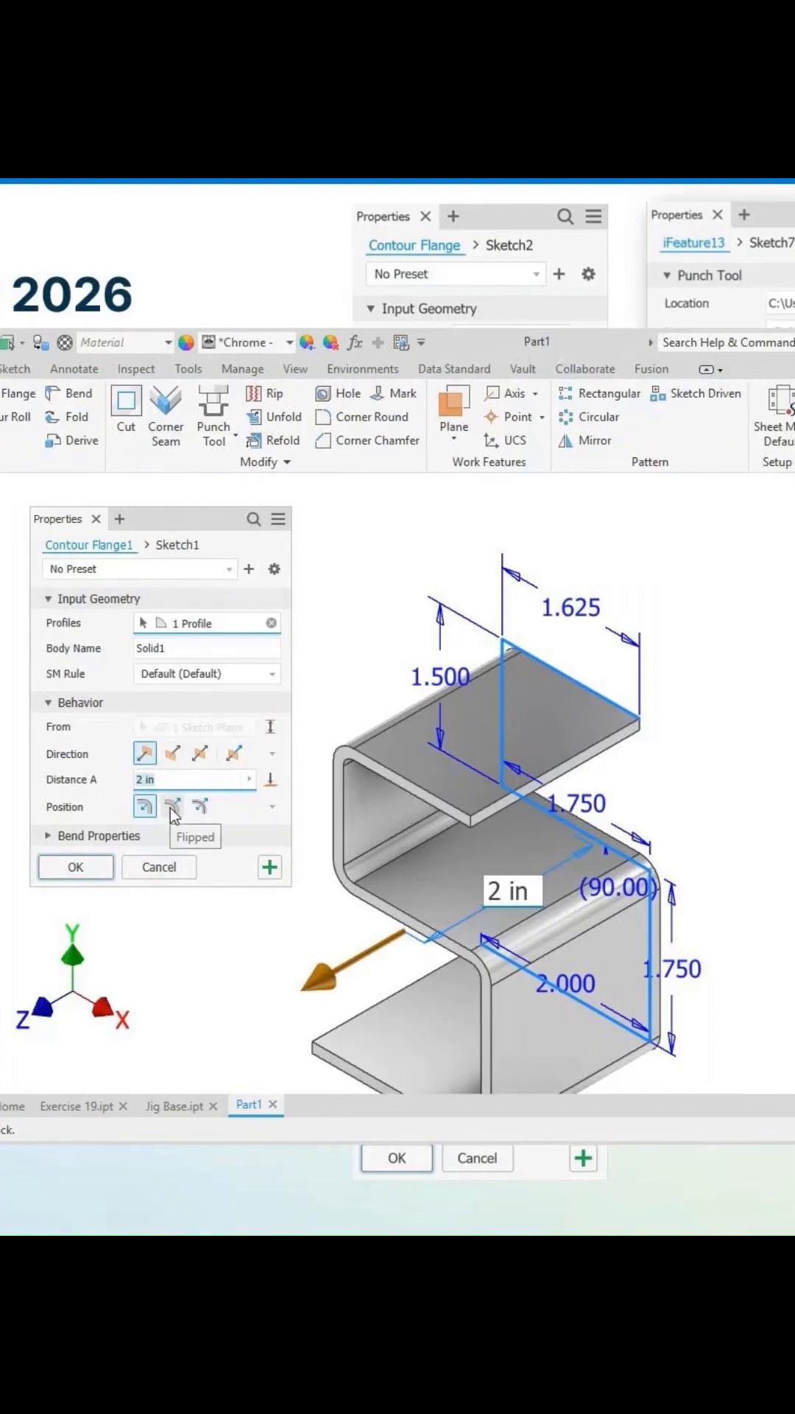
pyautogui.moveTo(202, 809)
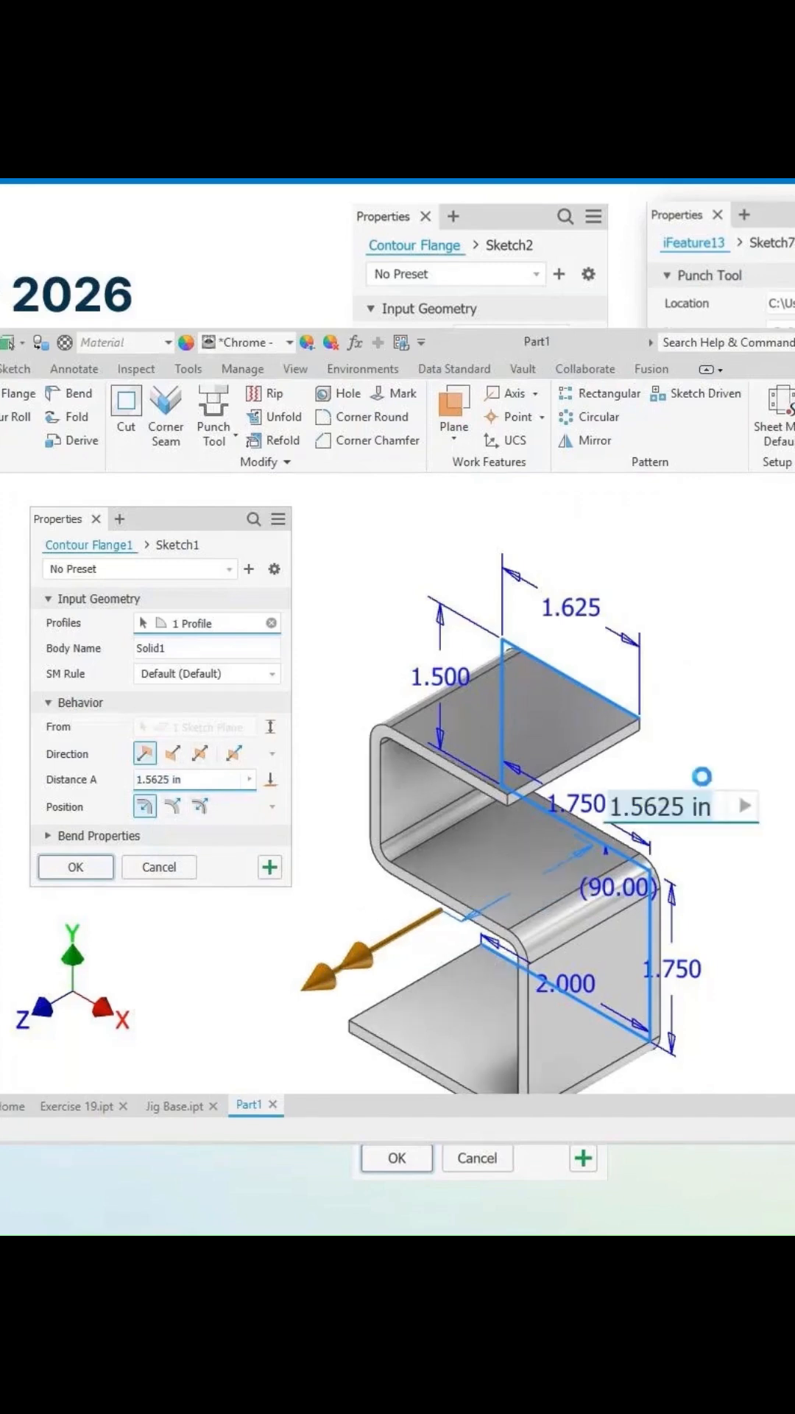
# Set the contour flange to Symmetric with Distance A of 2 and create it.
pyautogui.write('0.125 in')
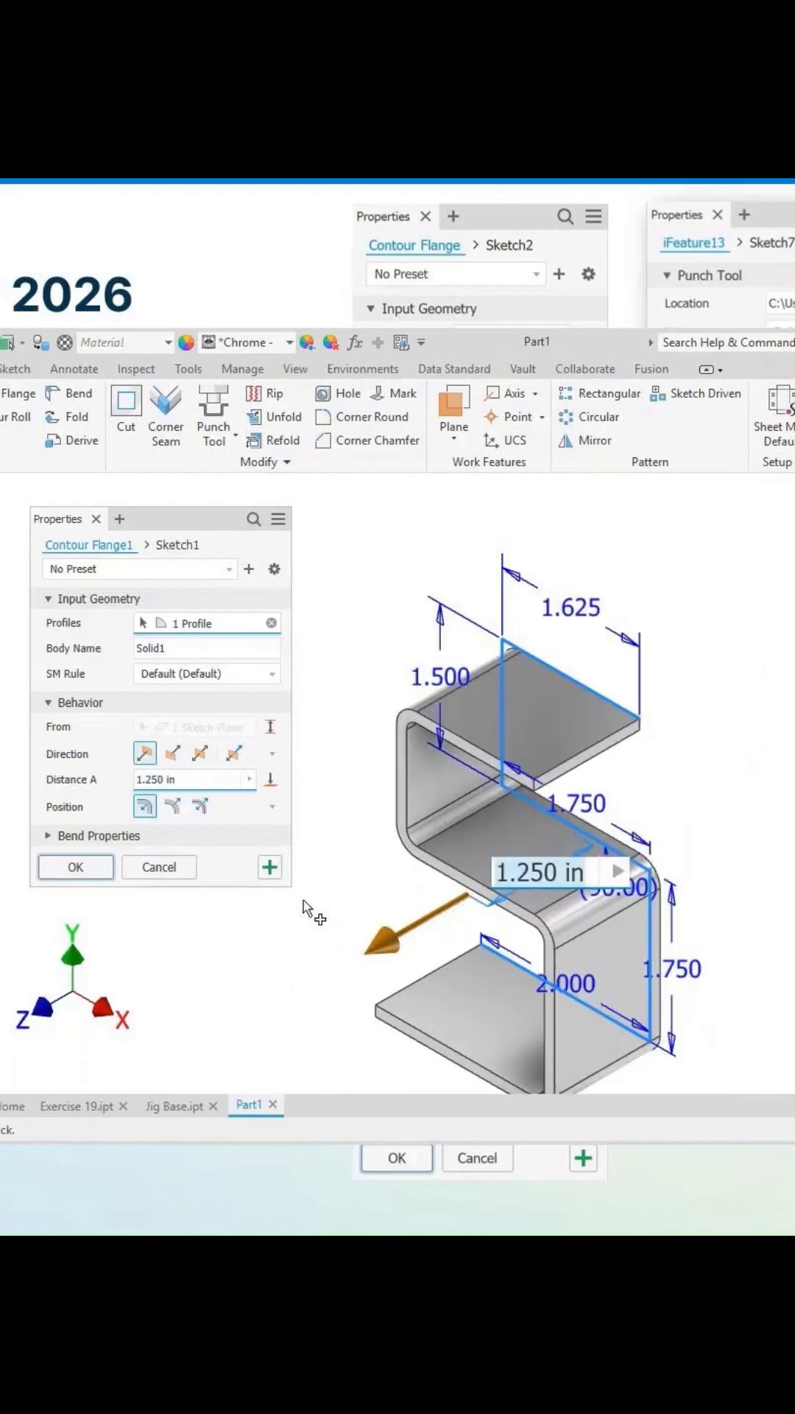
pyautogui.click(201, 753)
pyautogui.write('2')
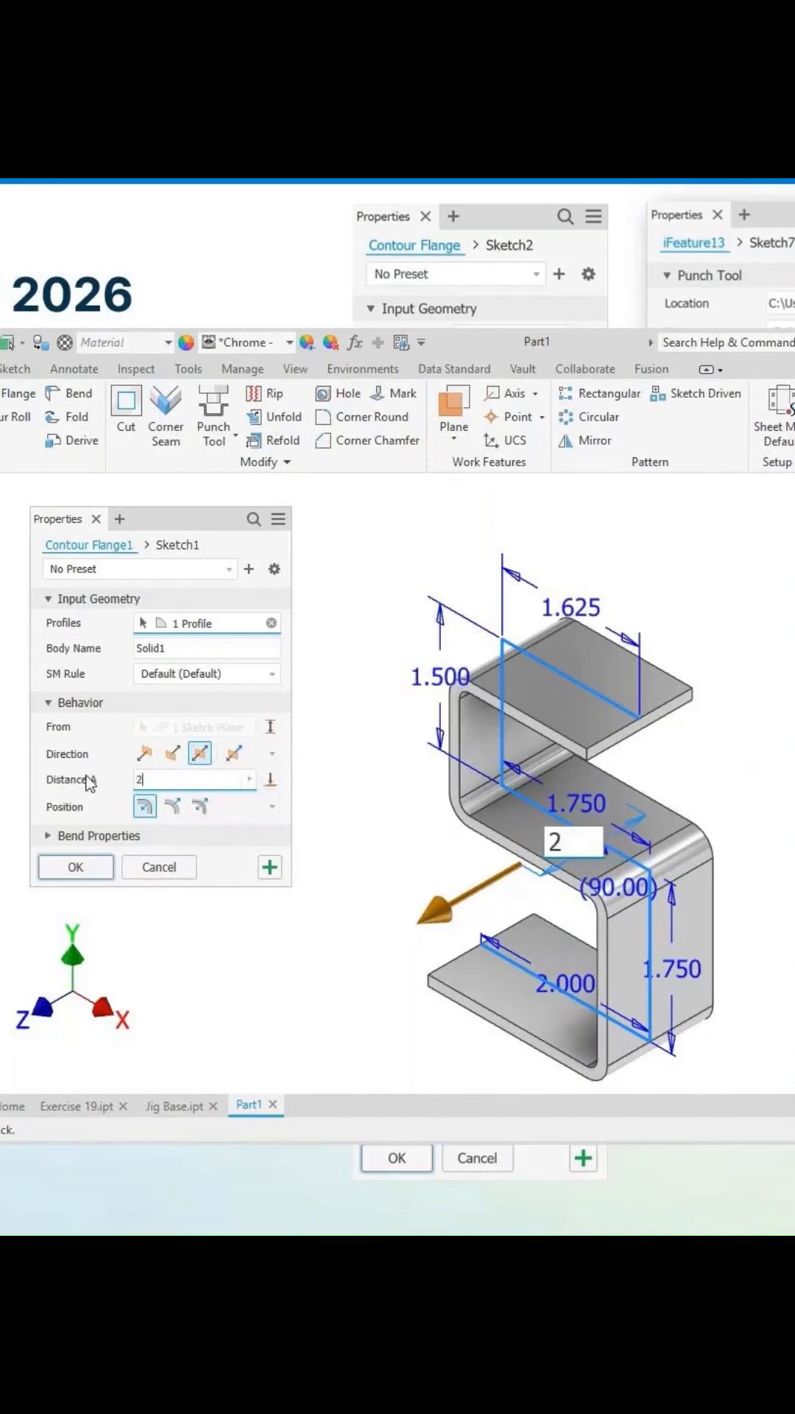
pyautogui.click(75, 867)
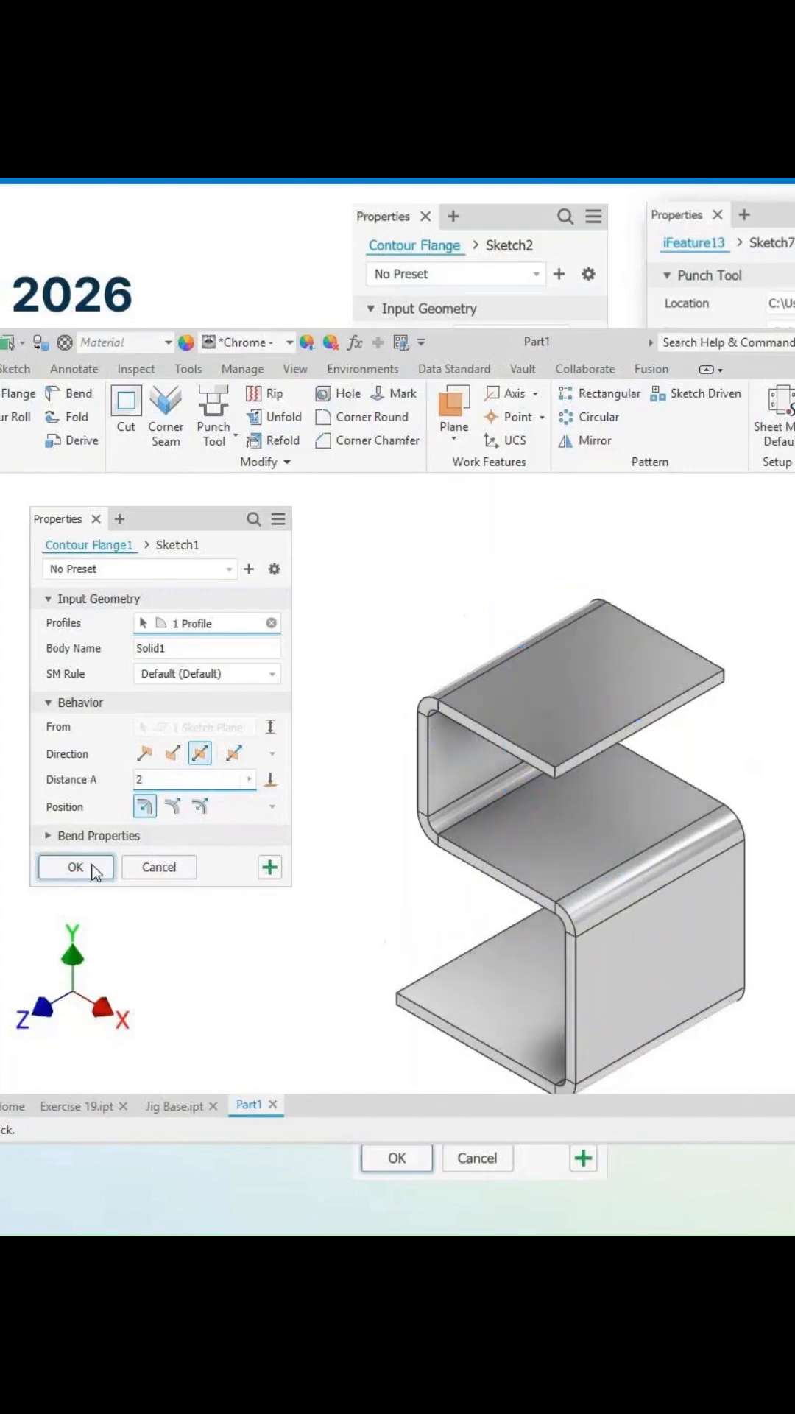
# Select the flange's top face and reopen the contour flange feature for editing.
pyautogui.click(75, 867)
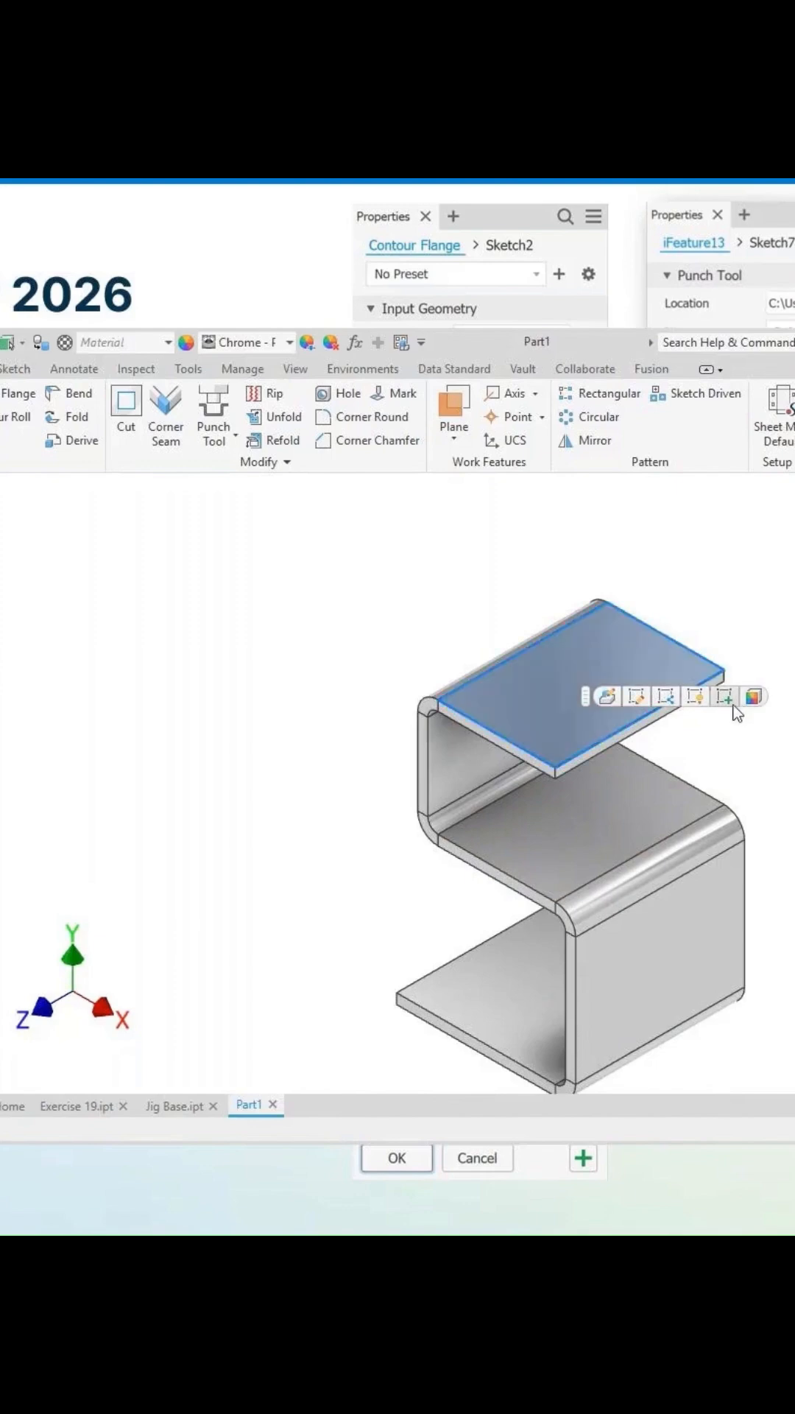
pyautogui.click(695, 696)
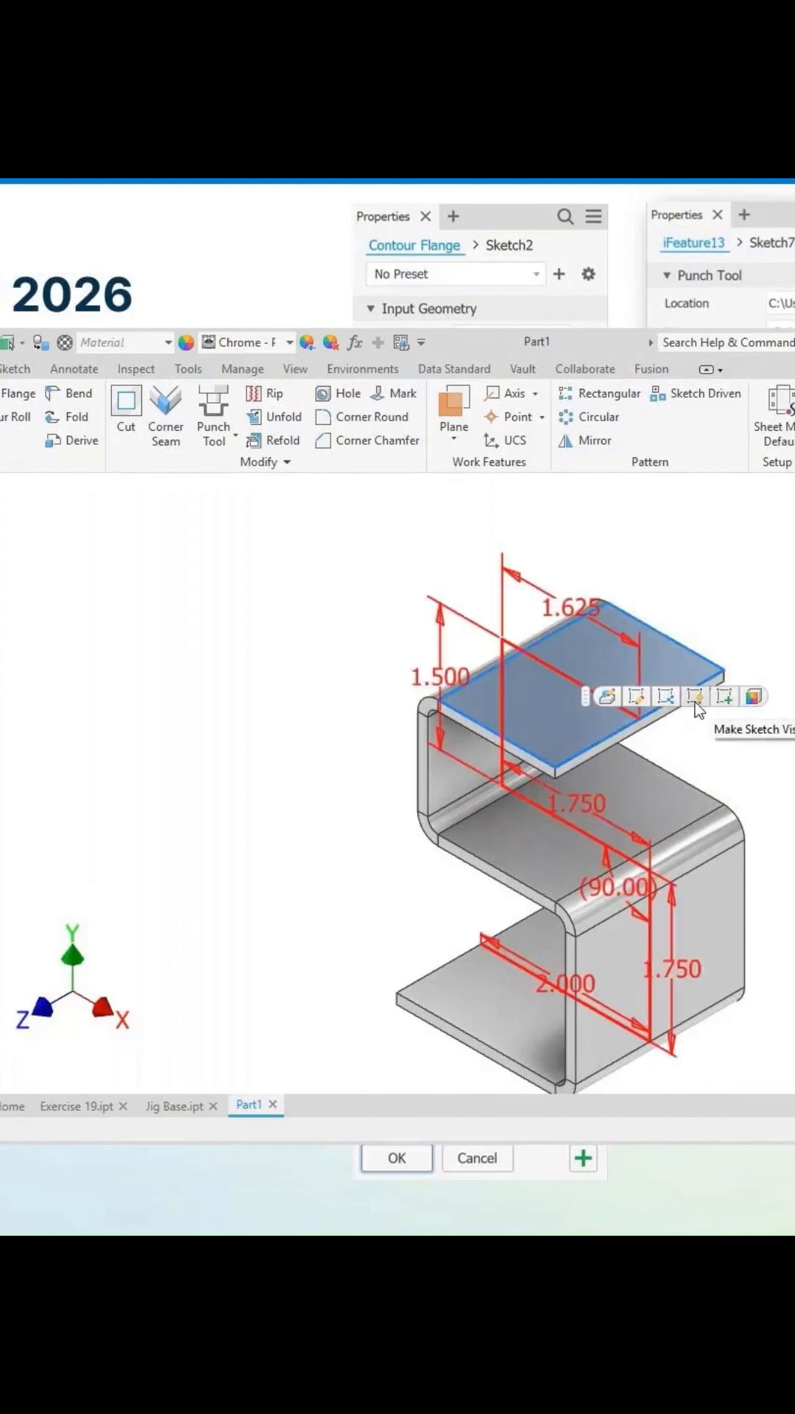
pyautogui.moveTo(665, 708)
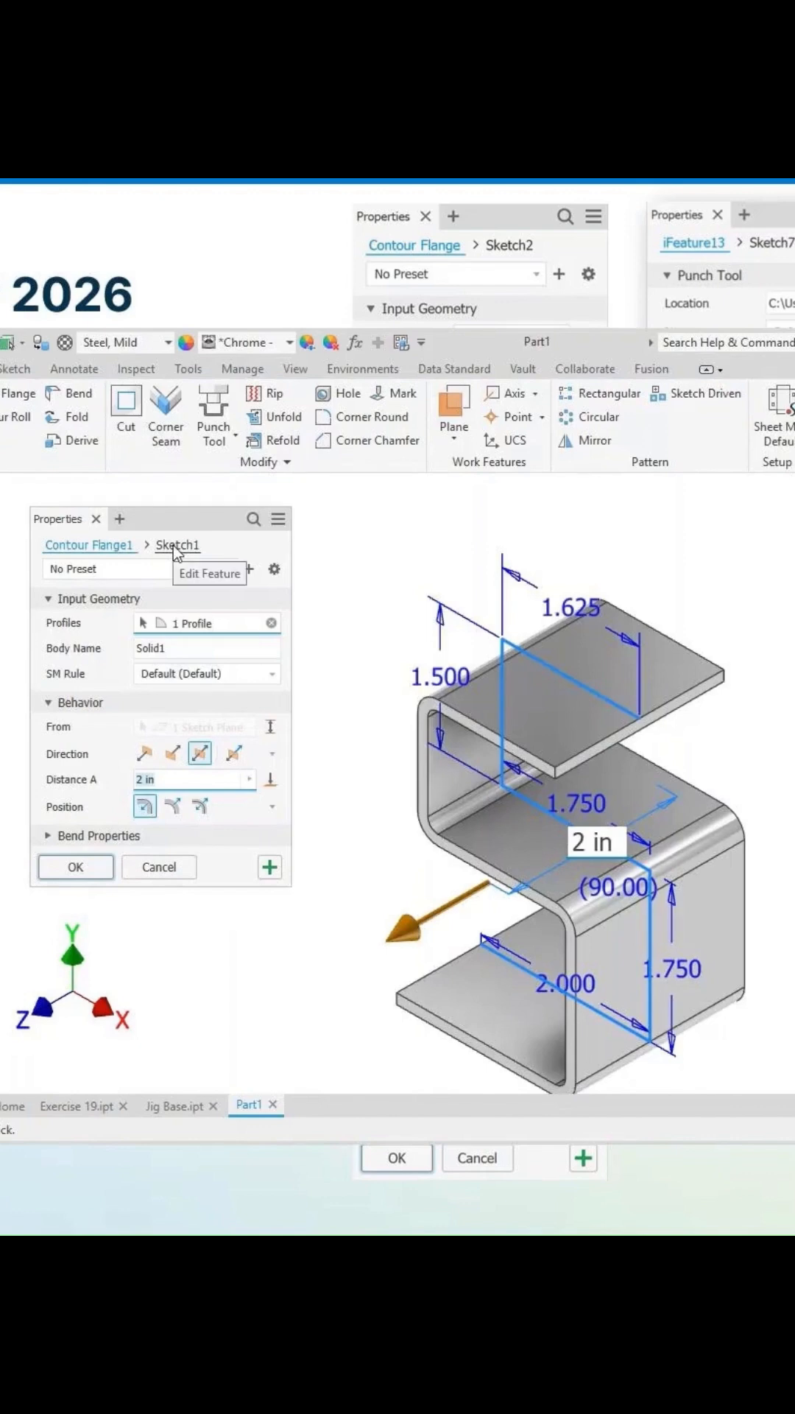
pyautogui.moveTo(661, 682)
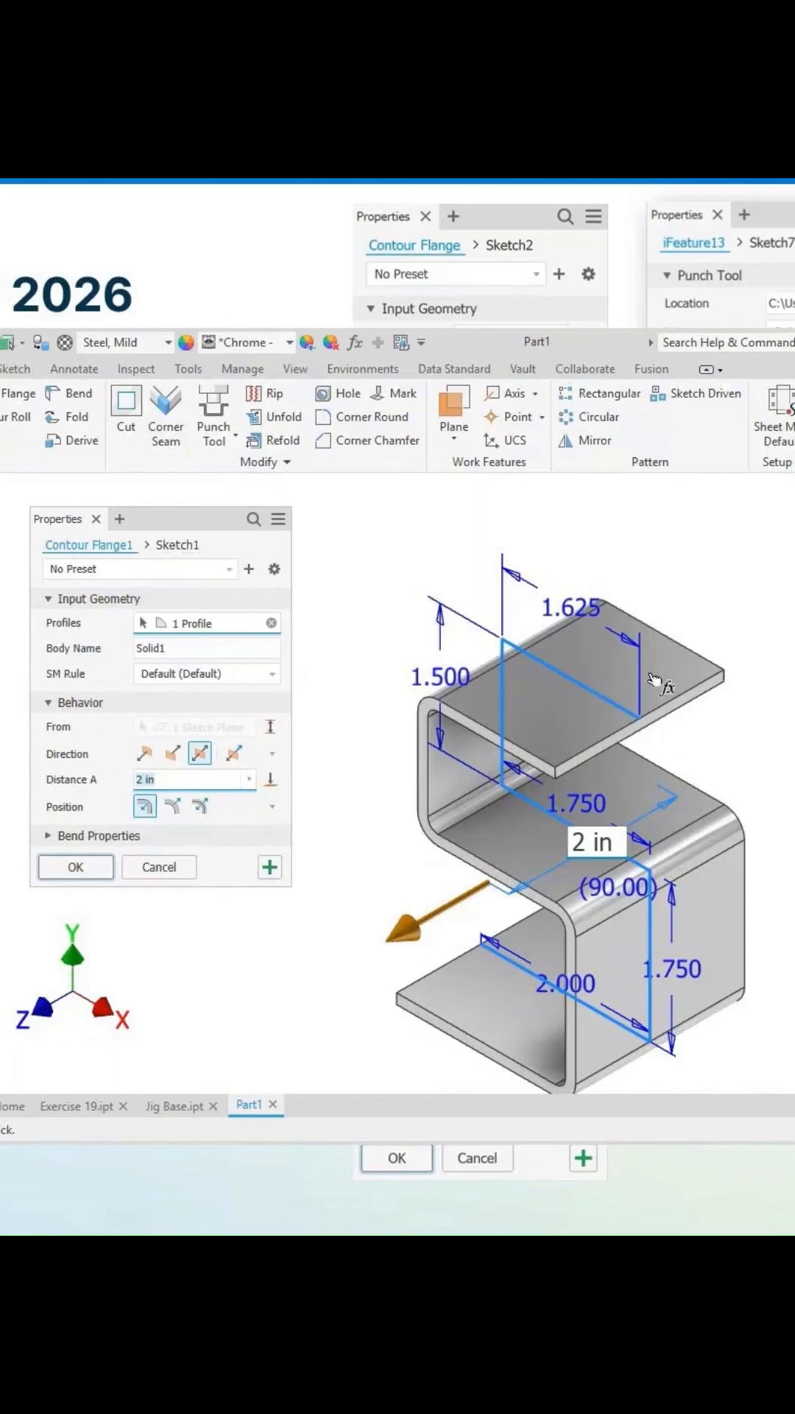
pyautogui.moveTo(659, 686)
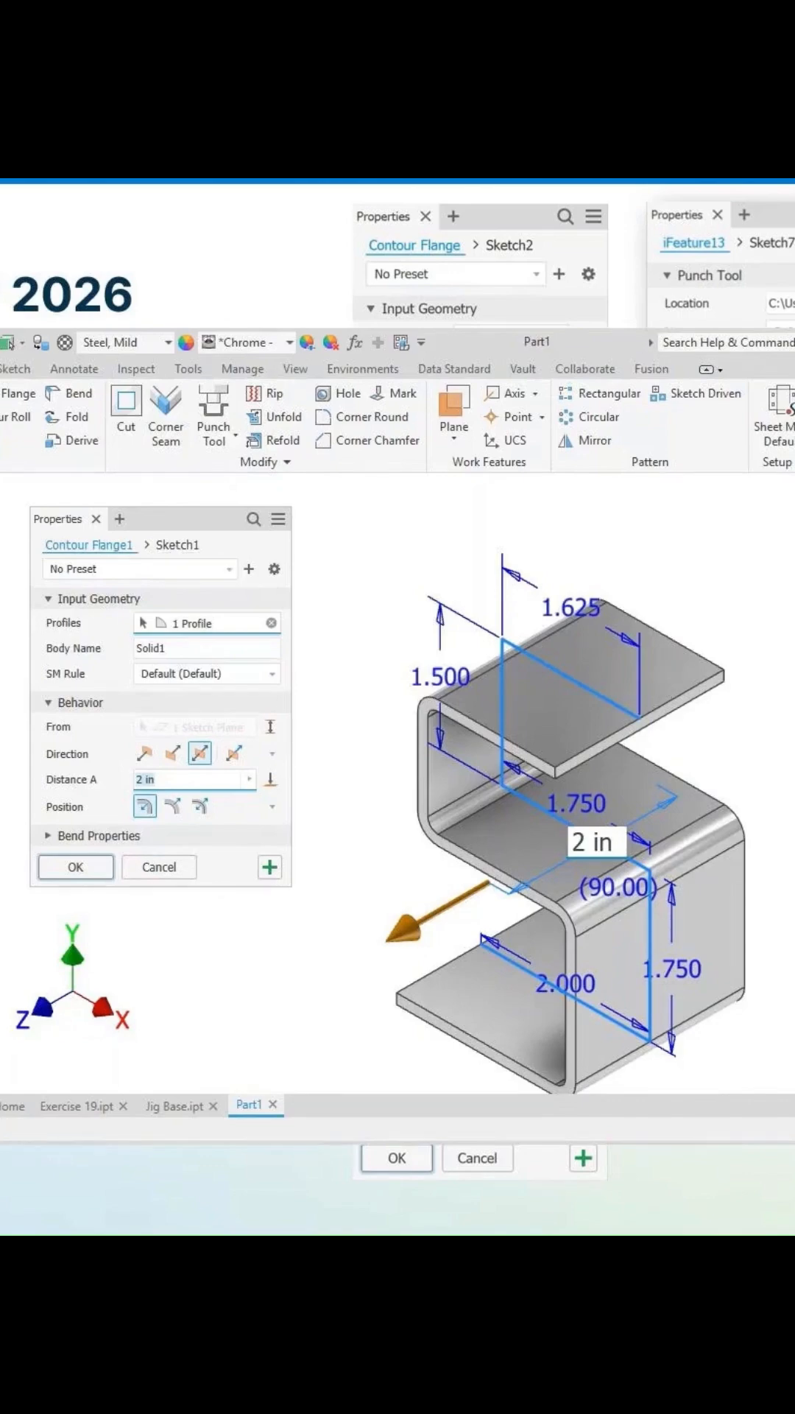